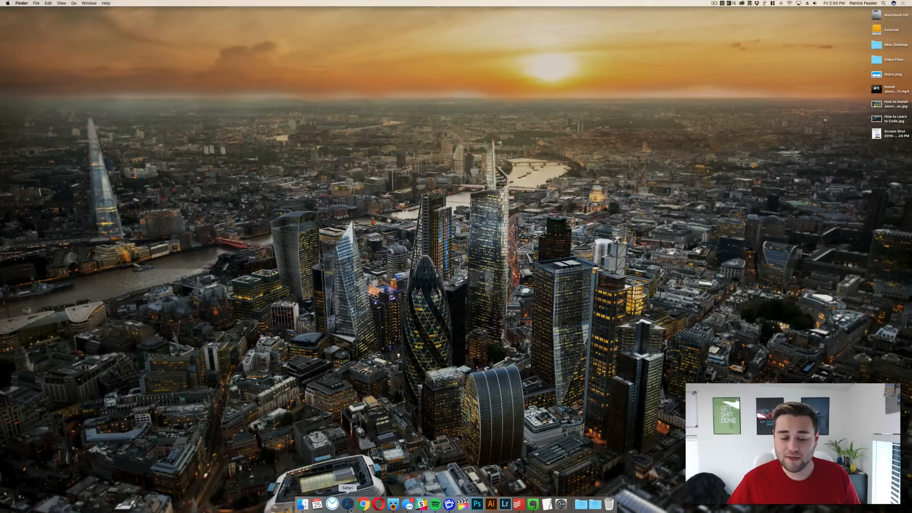
In Safari, show Forge downloads for Minecraft 1.11 and download the latest installer
left_click(349, 505)
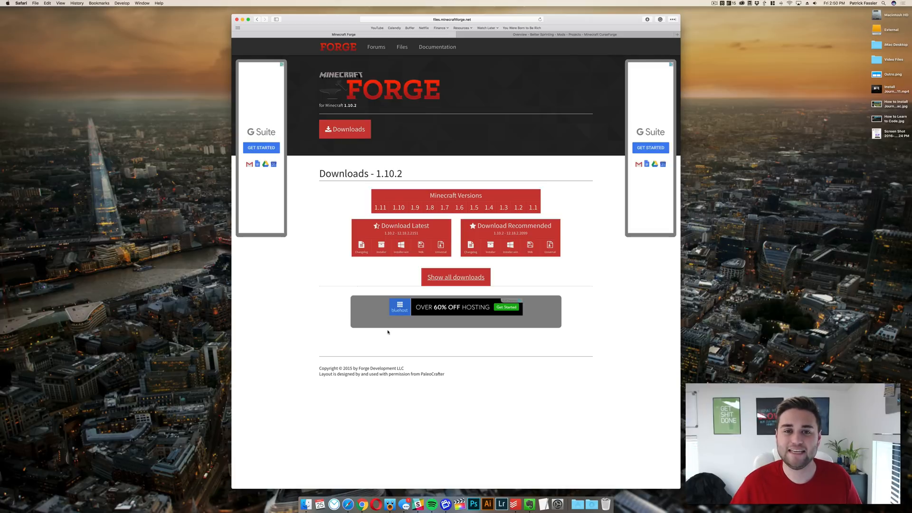
mouse_move(361, 248)
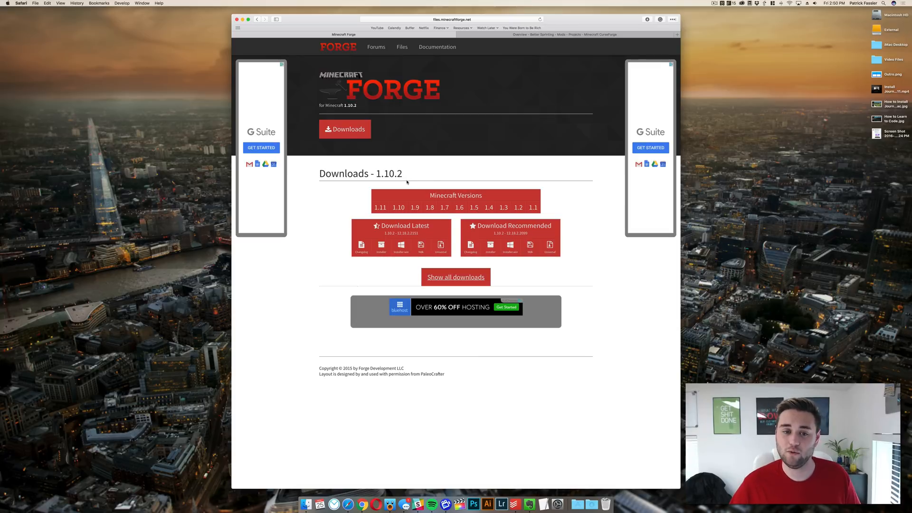
mouse_move(381, 208)
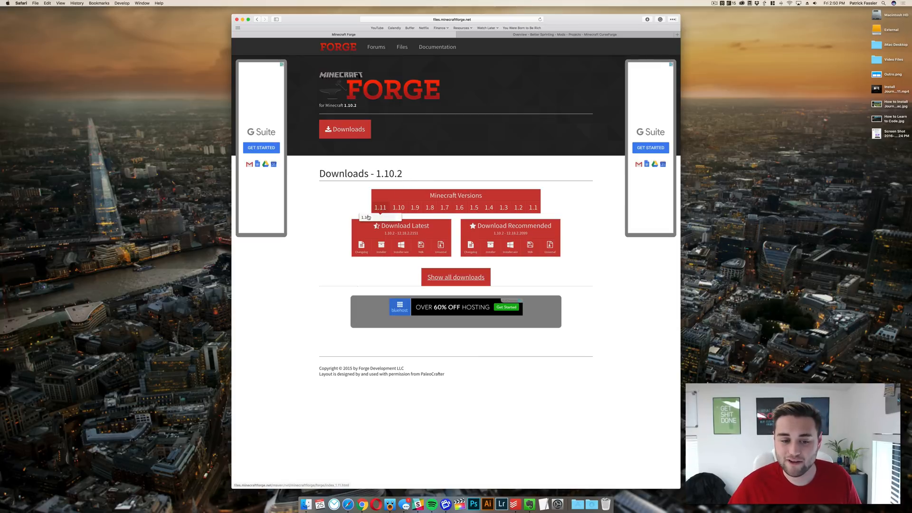
left_click(380, 207)
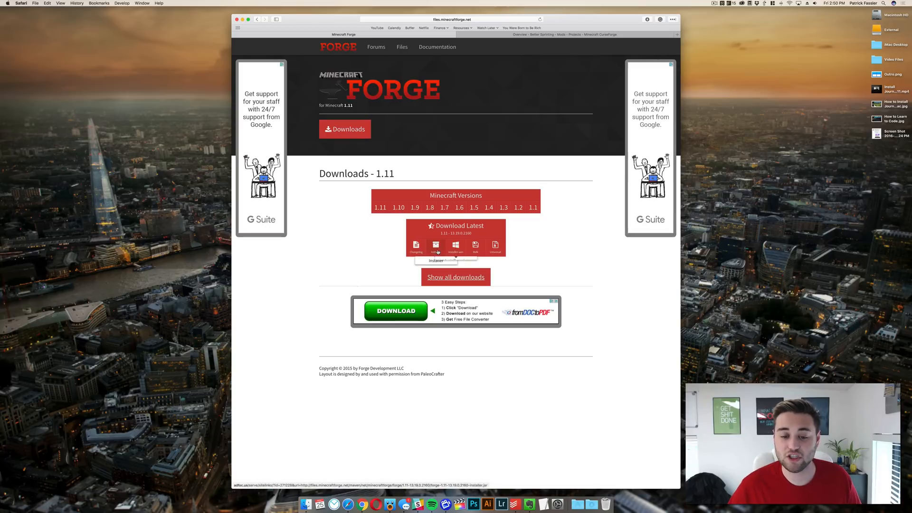
left_click(436, 247)
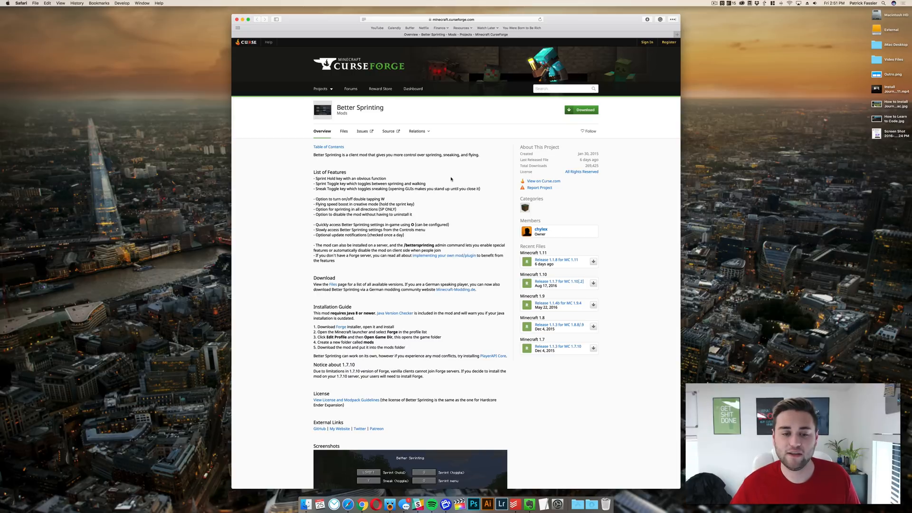
mouse_move(348, 135)
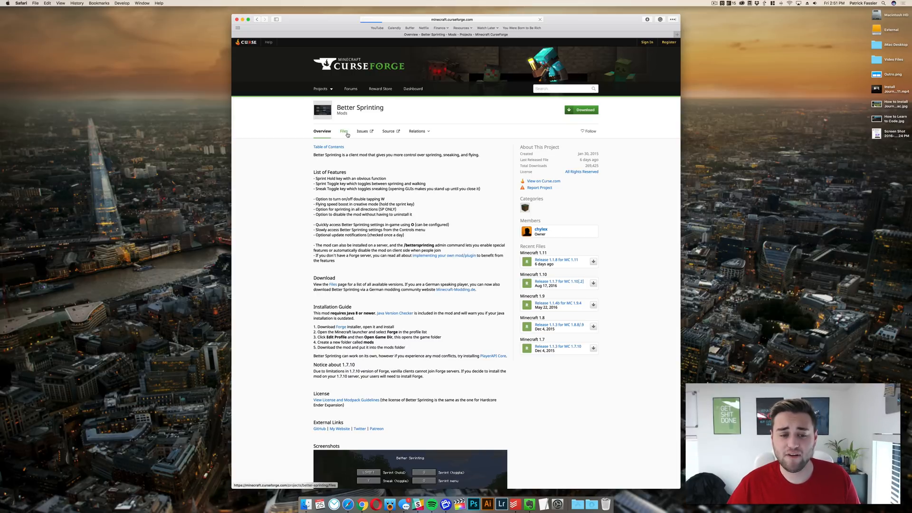
From the Better Sprinting Files list, download 'Release 1.1.8 for MC 1.11'
left_click(343, 131)
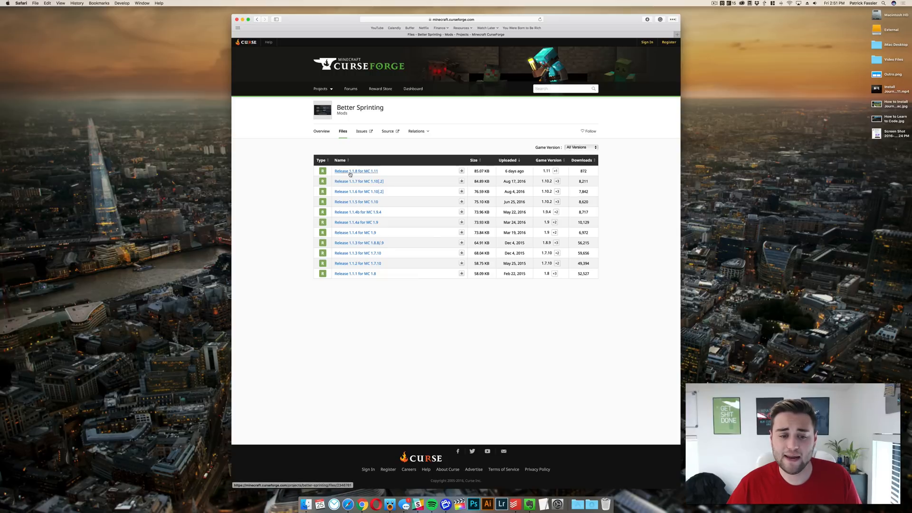
mouse_move(343, 172)
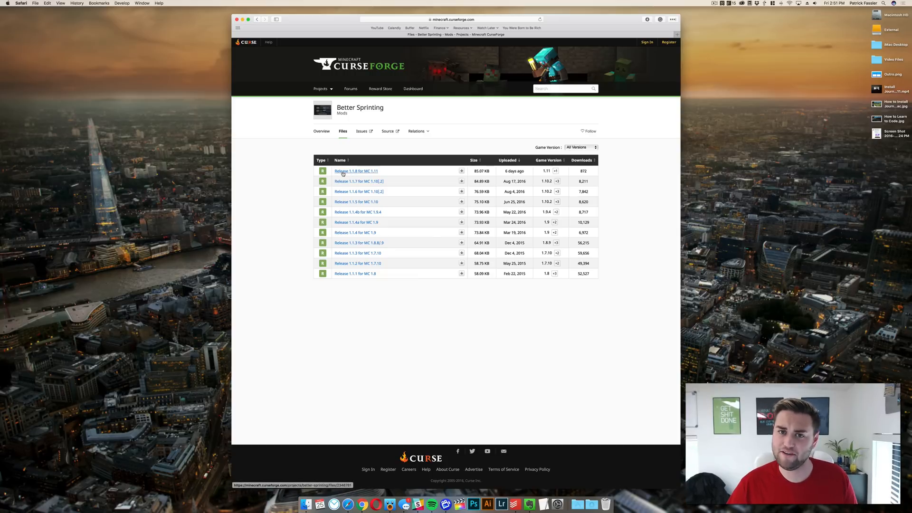
left_click(355, 171)
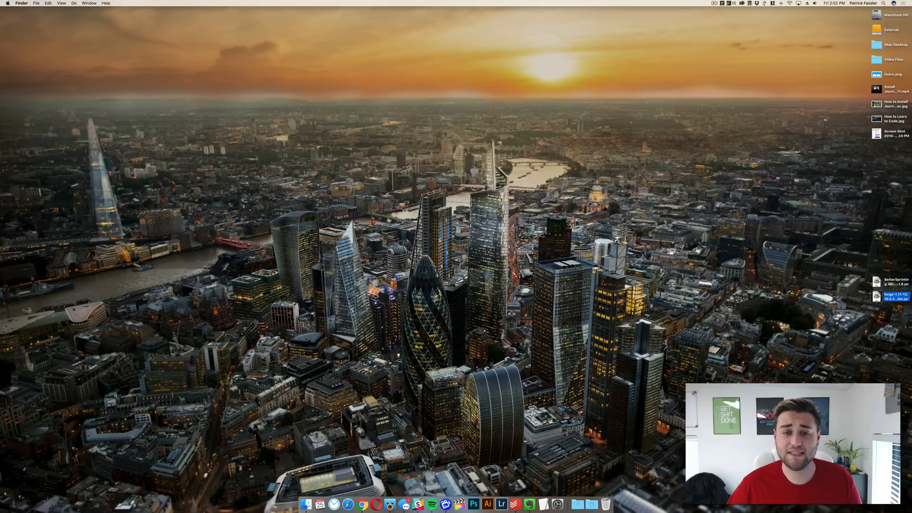
Allow the blocked Forge jar via Security & Privacy 'Open Anyway' and open it
double_click(897, 298)
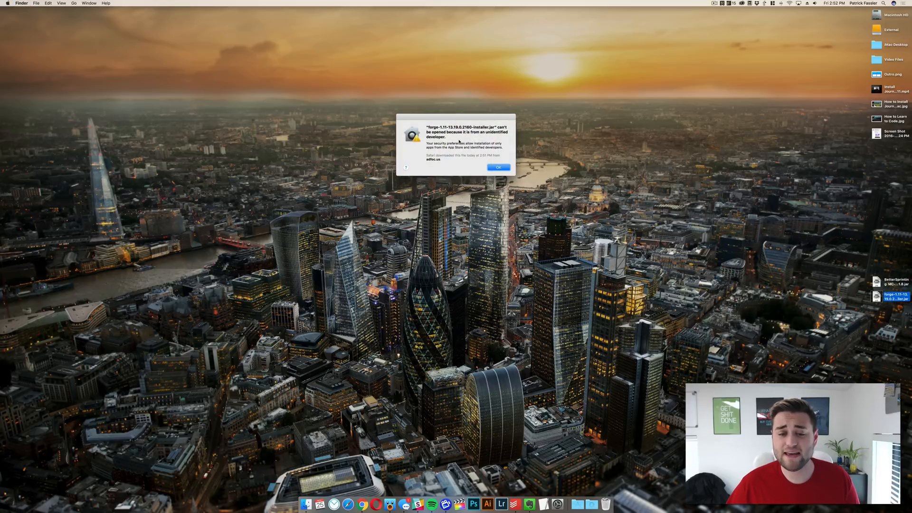
mouse_move(485, 156)
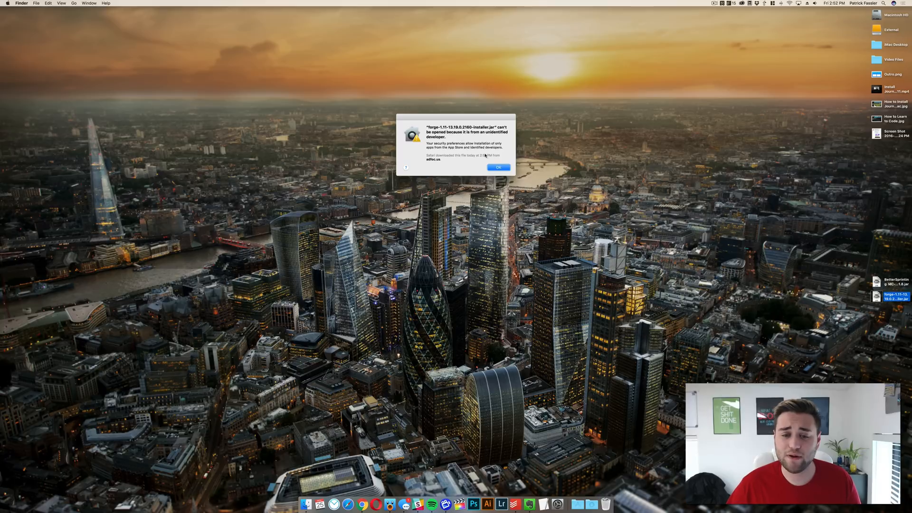
left_click(499, 167)
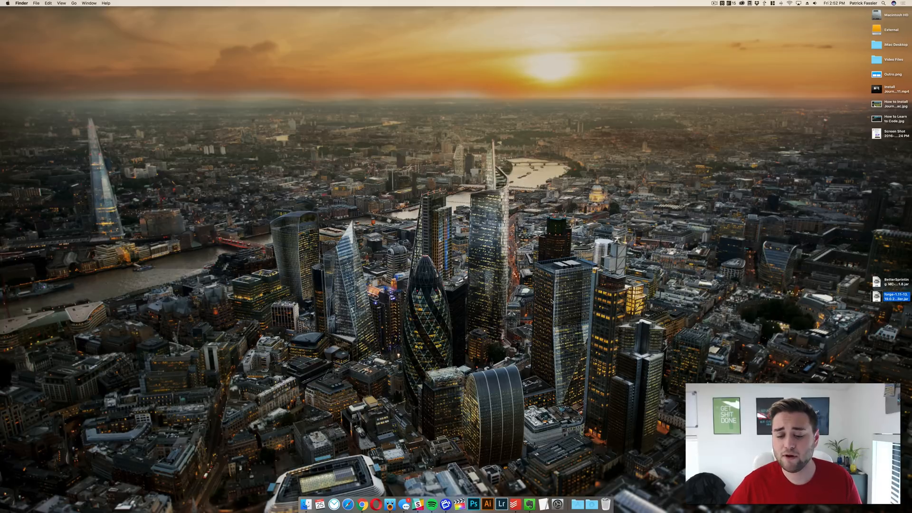
left_click(557, 502)
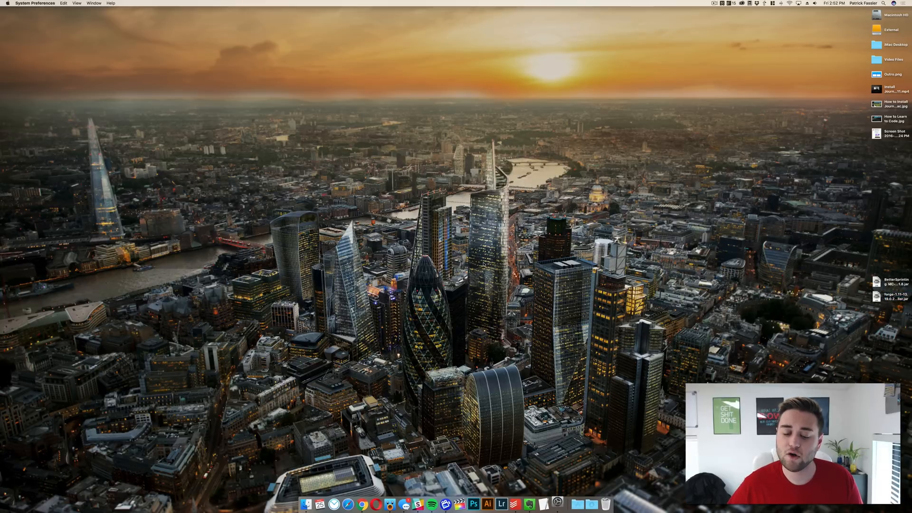
left_click(556, 501)
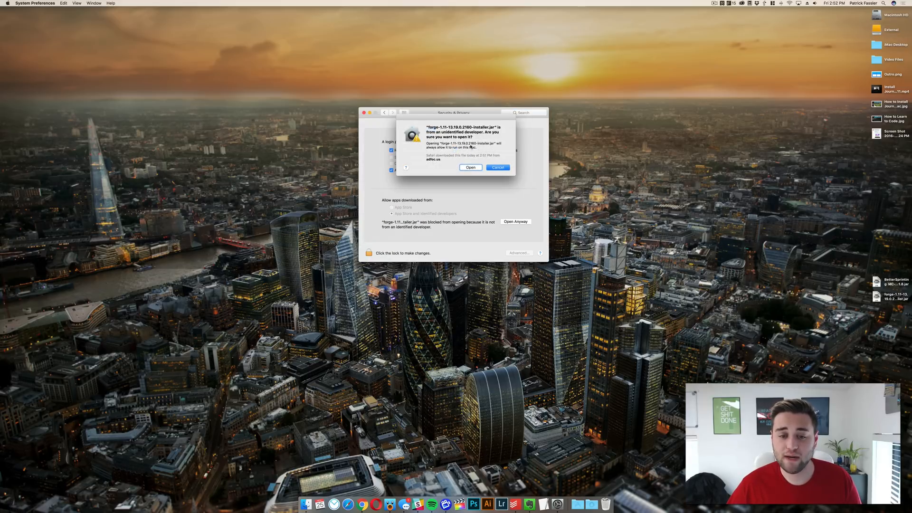
left_click(471, 167)
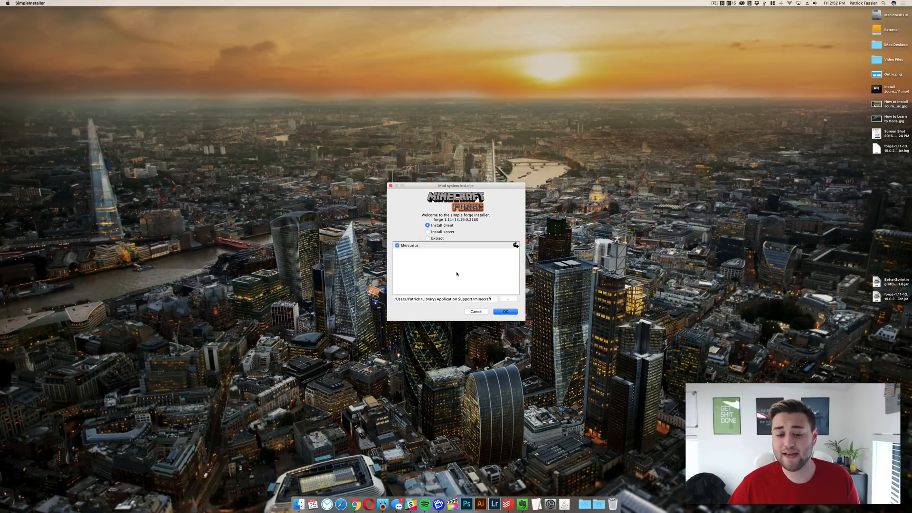
Install the Forge 1.11-13.19.0.2160 client and dismiss the completion message
left_click(506, 311)
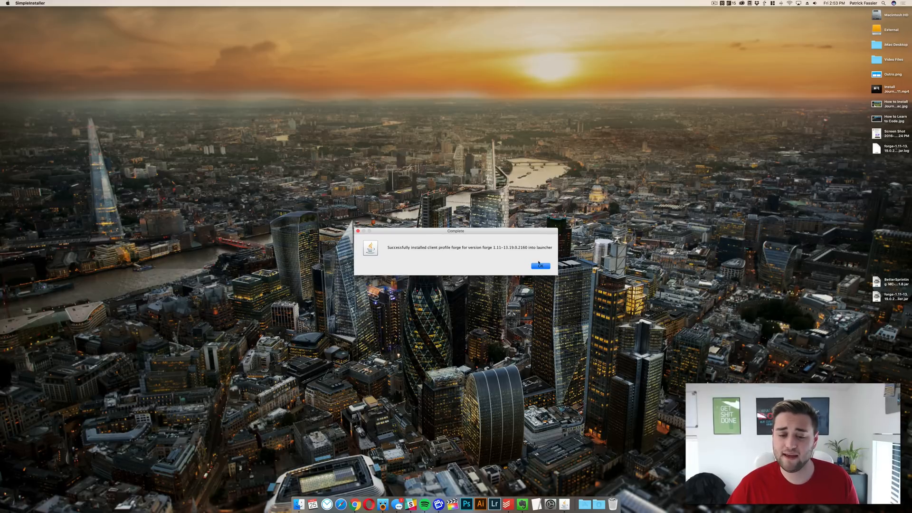
left_click(541, 266)
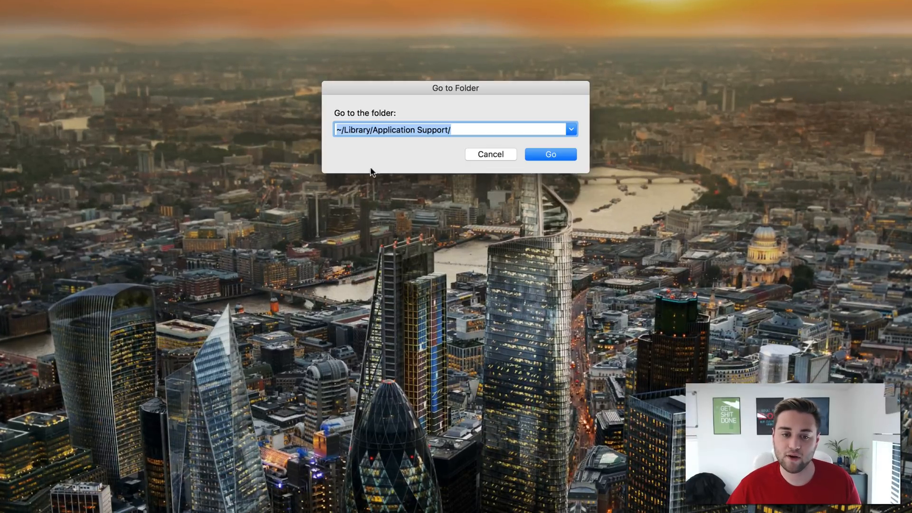
mouse_move(648, 180)
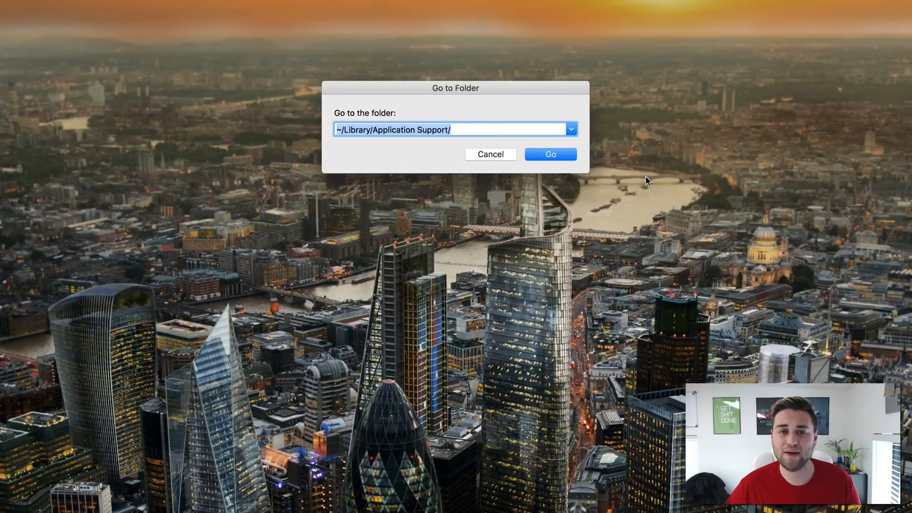
Open Application Support/minecraft, create a folder named 'mods', and open it
left_click(551, 154)
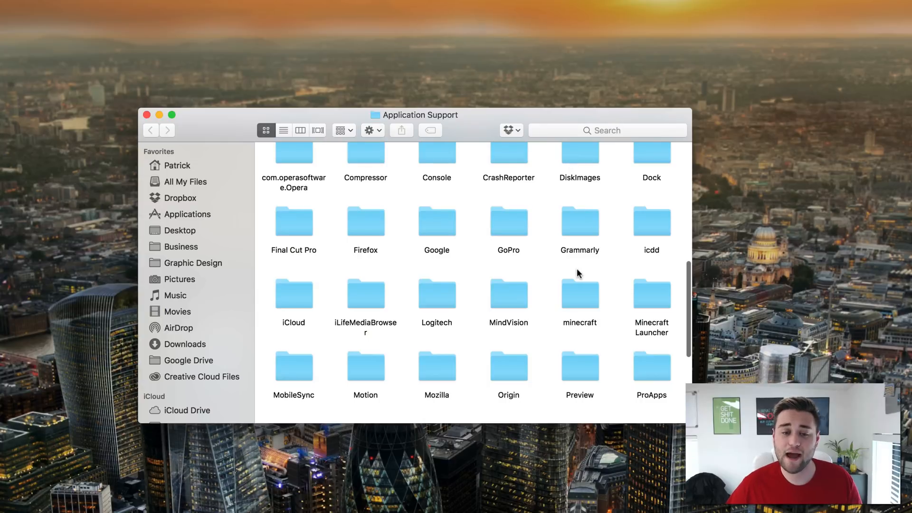
left_click(580, 295)
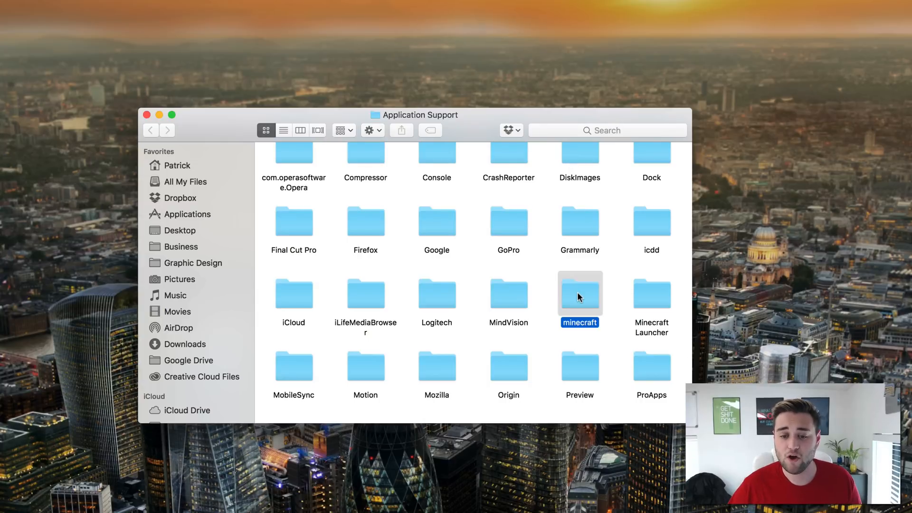
double_click(580, 294)
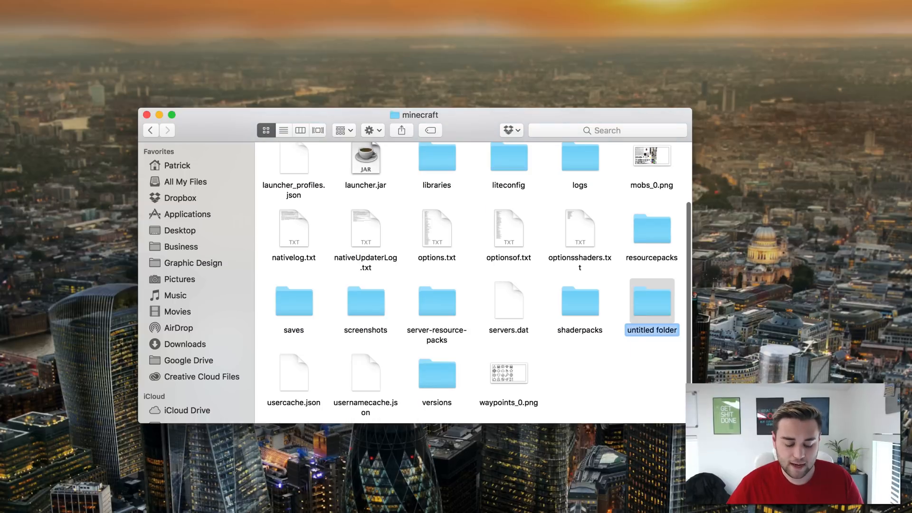
type("mmods")
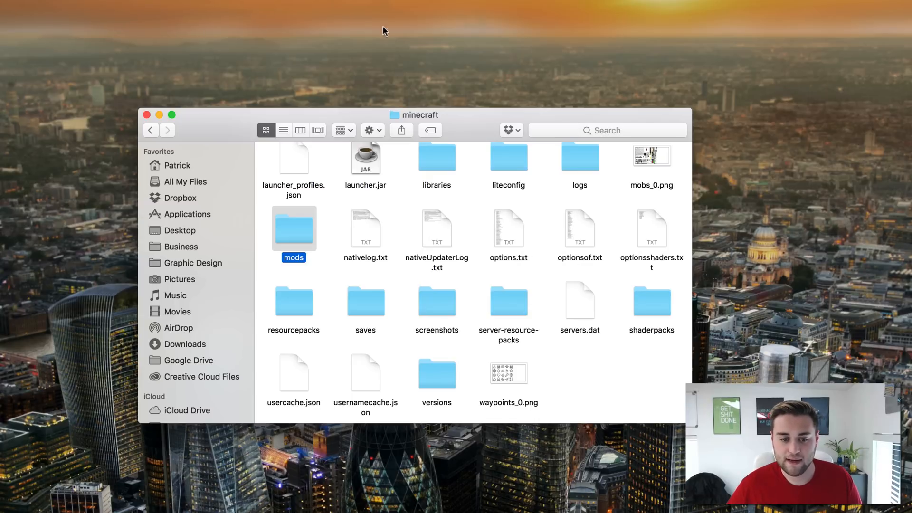
double_click(293, 228)
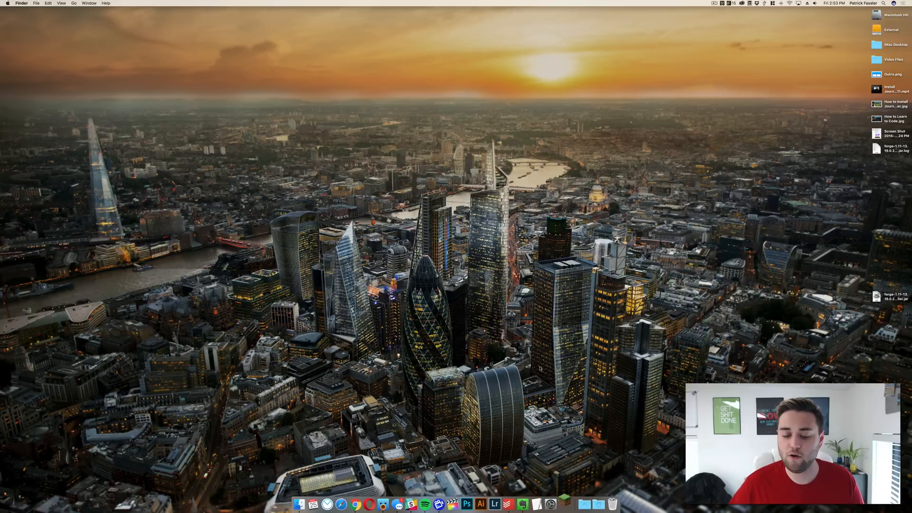
In Minecraft Launcher, select the 'forge' profile and play Minecraft 1.11
left_click(552, 504)
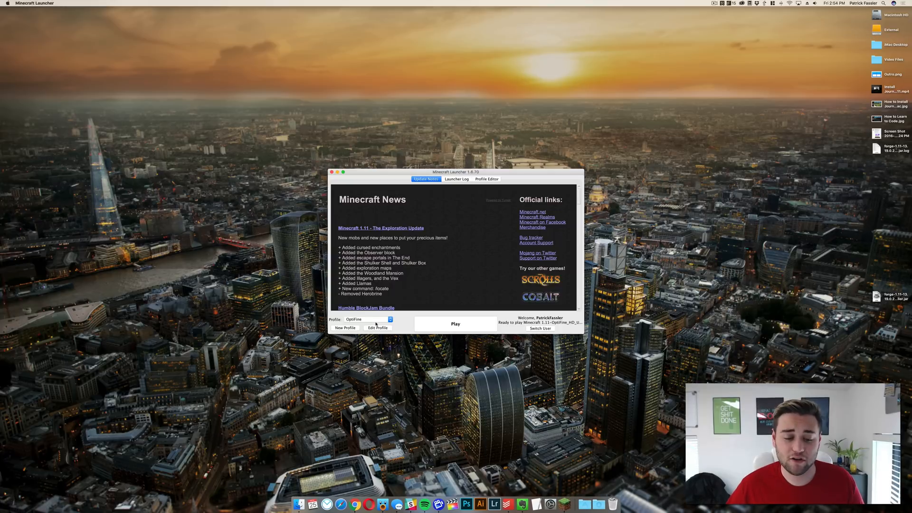
left_click(390, 319)
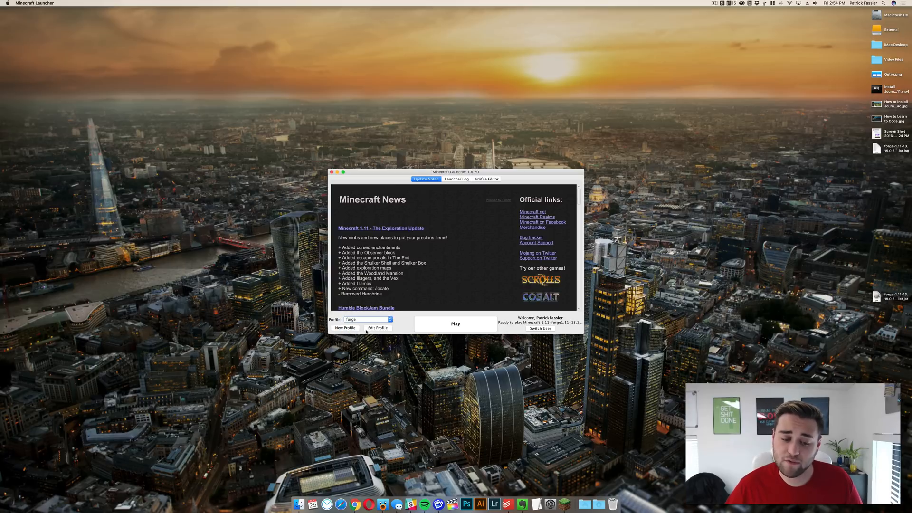
left_click(456, 323)
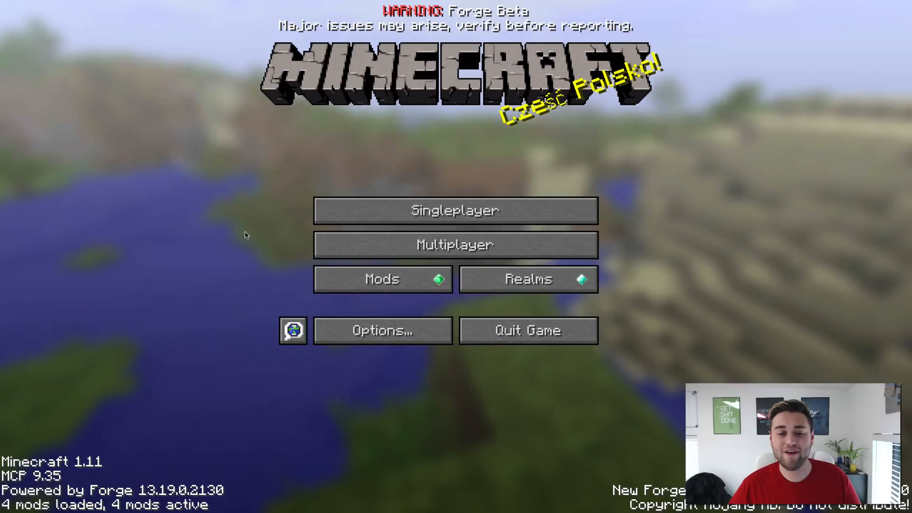
left_click(383, 279)
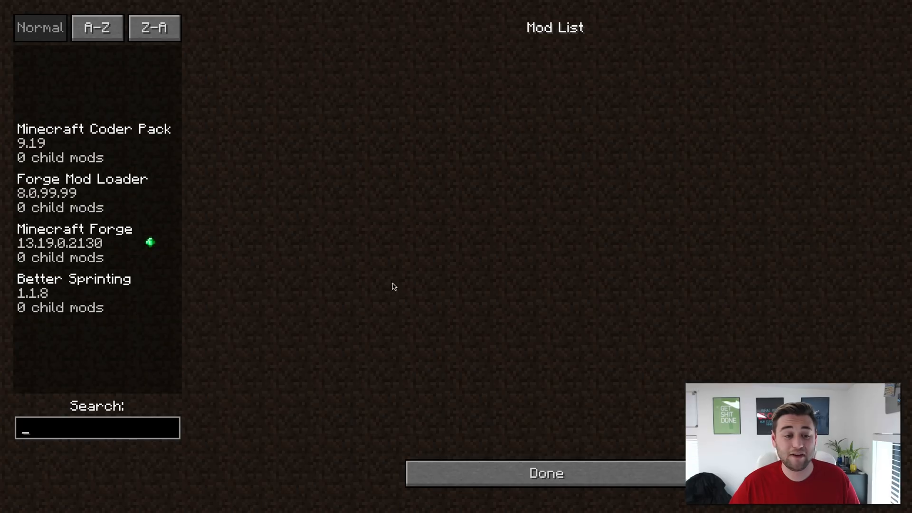
mouse_move(66, 295)
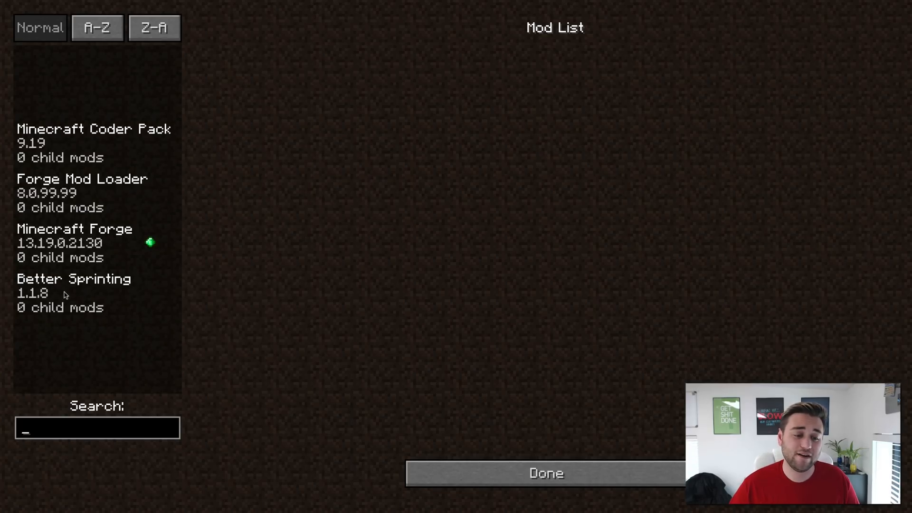
left_click(550, 474)
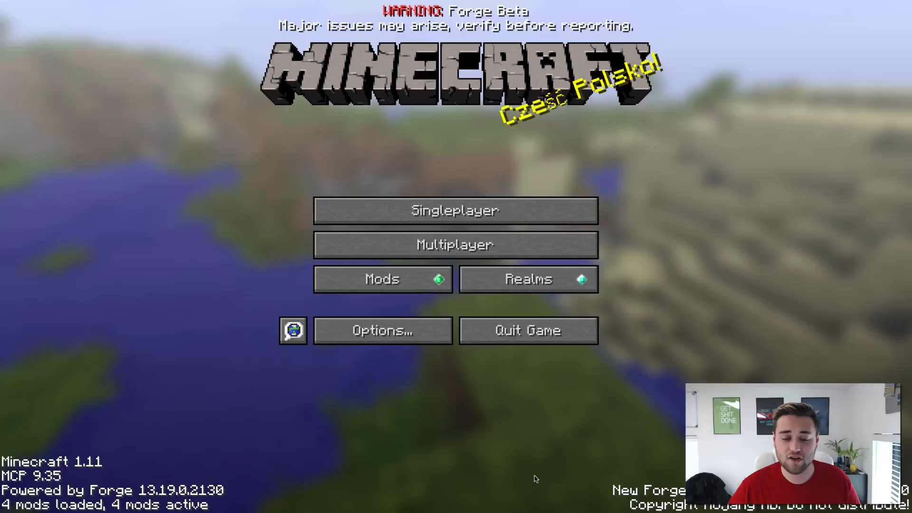
left_click(456, 211)
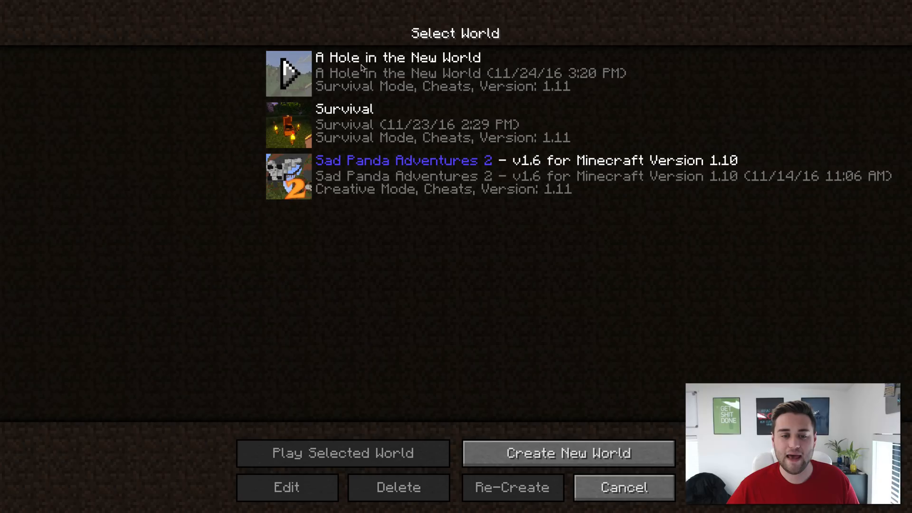
left_click(622, 487)
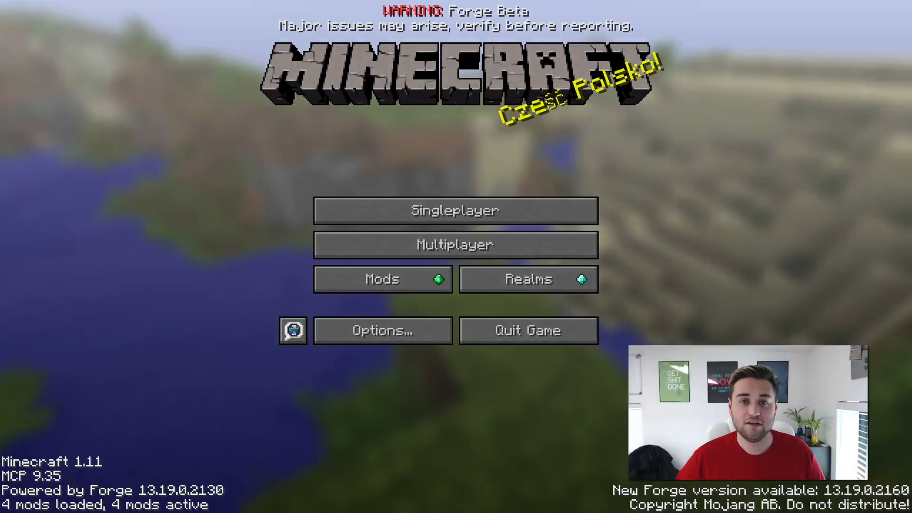